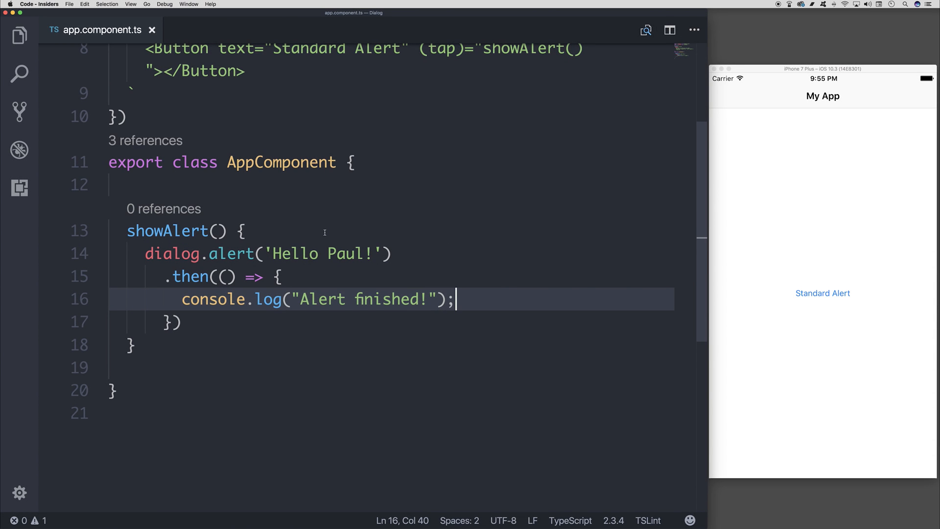
# Step: Declare const options: dialog.DialogOptions on a new line at the top of showAlert
pyautogui.click(241, 238)
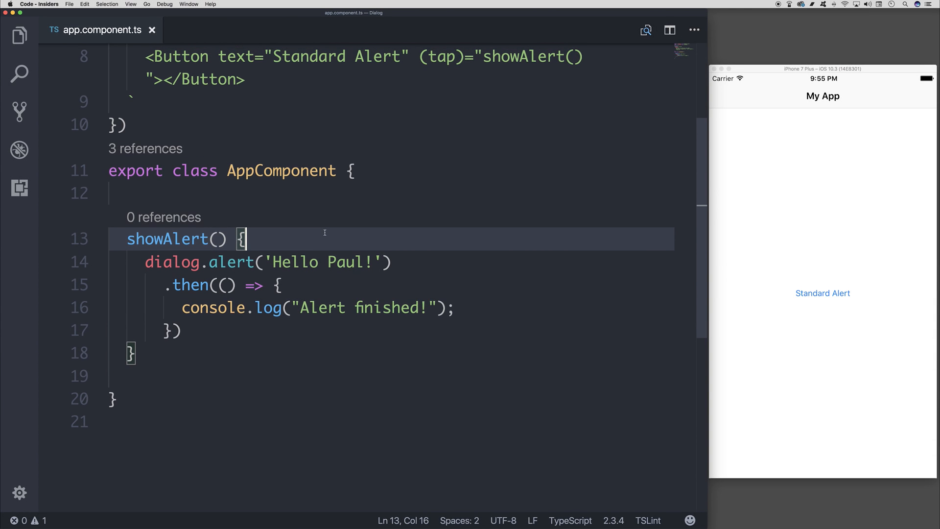
pyautogui.press('Enter')
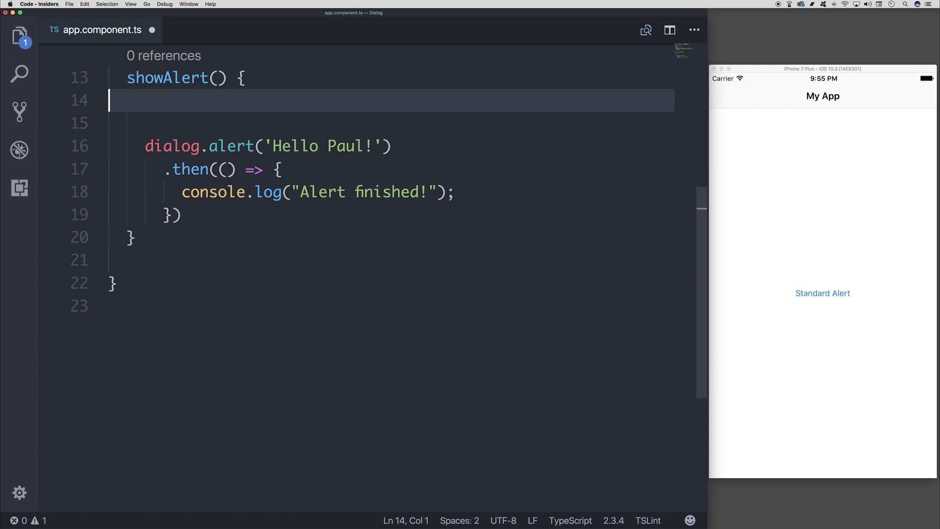
pyautogui.press('Enter')
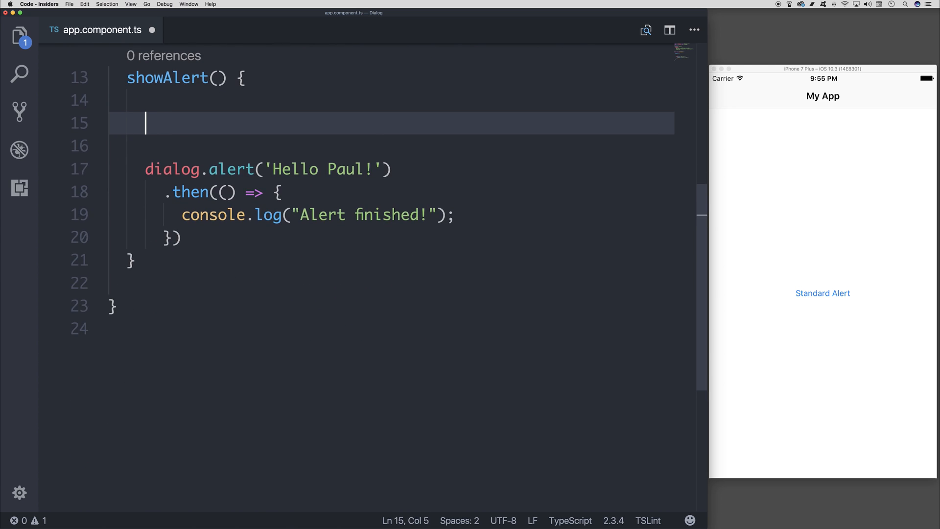
pyautogui.write('const options')
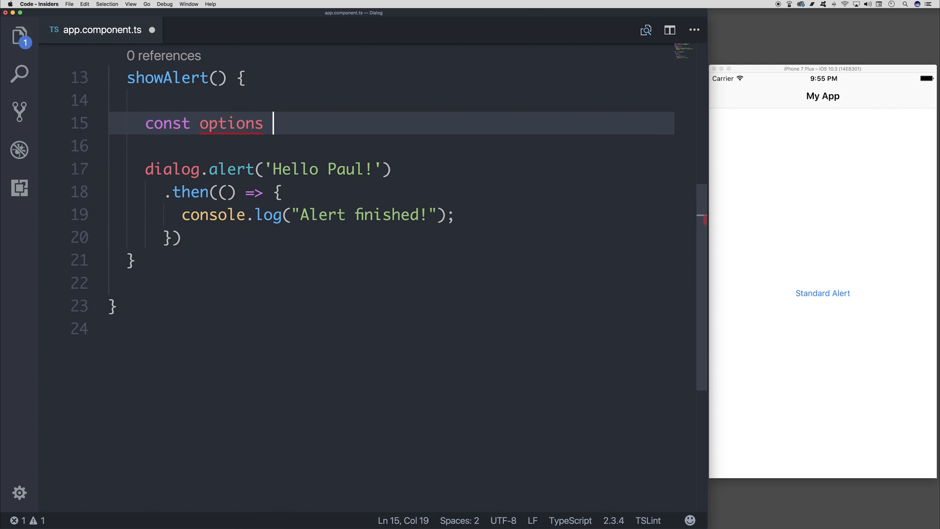
pyautogui.write(':')
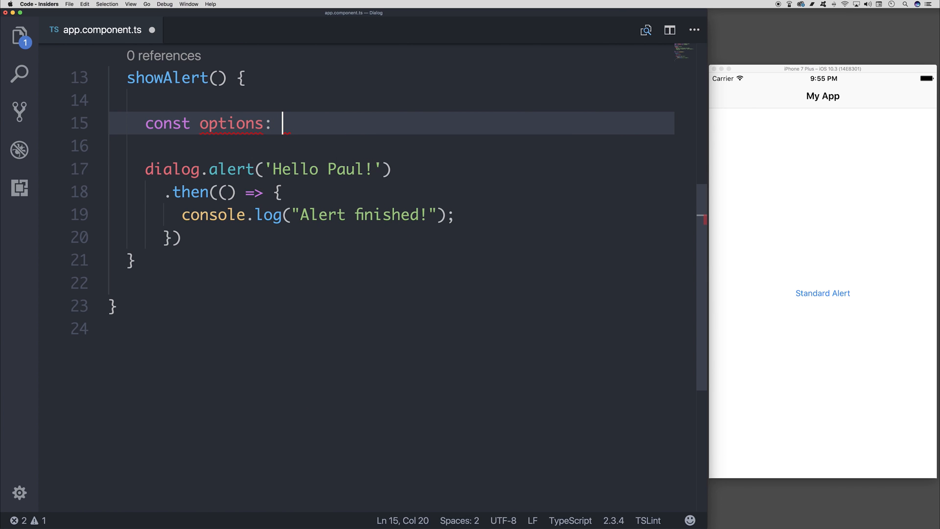
pyautogui.write('dialog.DialogOptions')
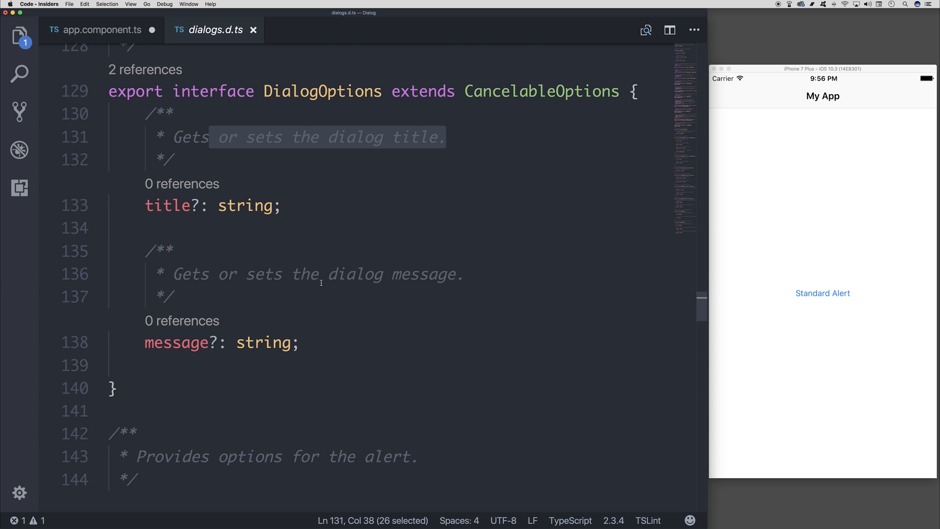
# Step: Give options title 'Hello World' and message 'Click okay to close the dialog.', and pass options to the alert
pyautogui.click(91, 30)
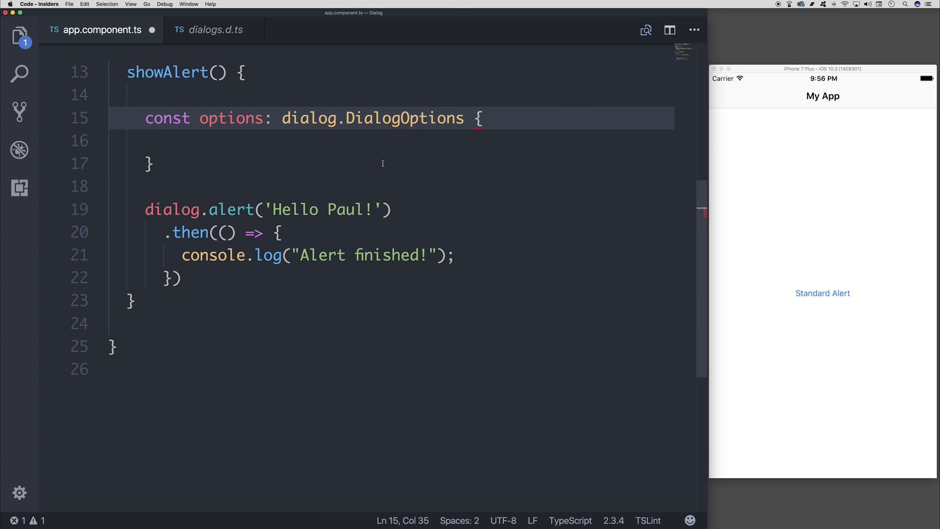
pyautogui.write("title: ''")
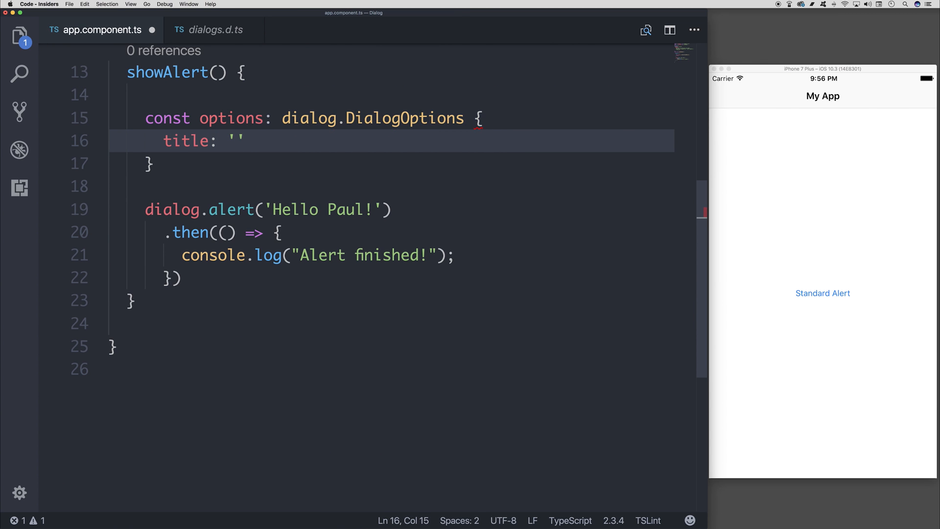
pyautogui.write('Hello World')
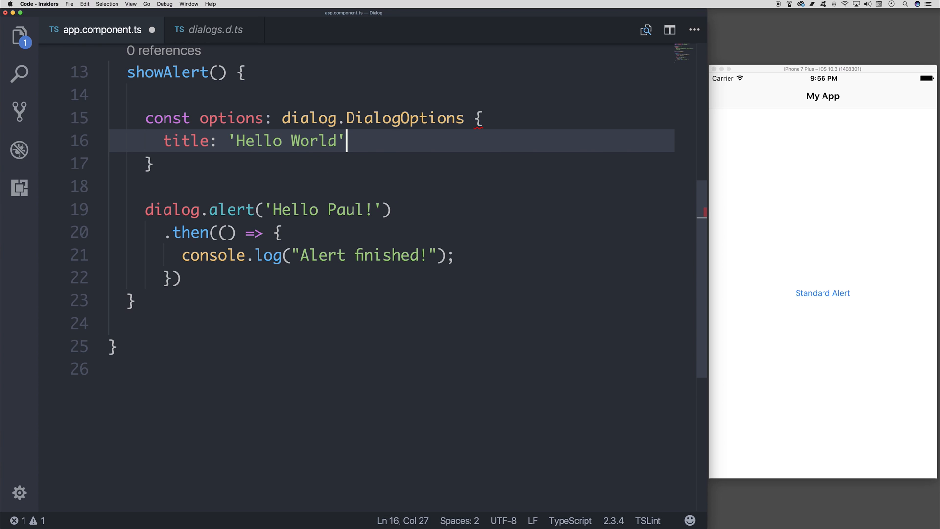
pyautogui.write(',')
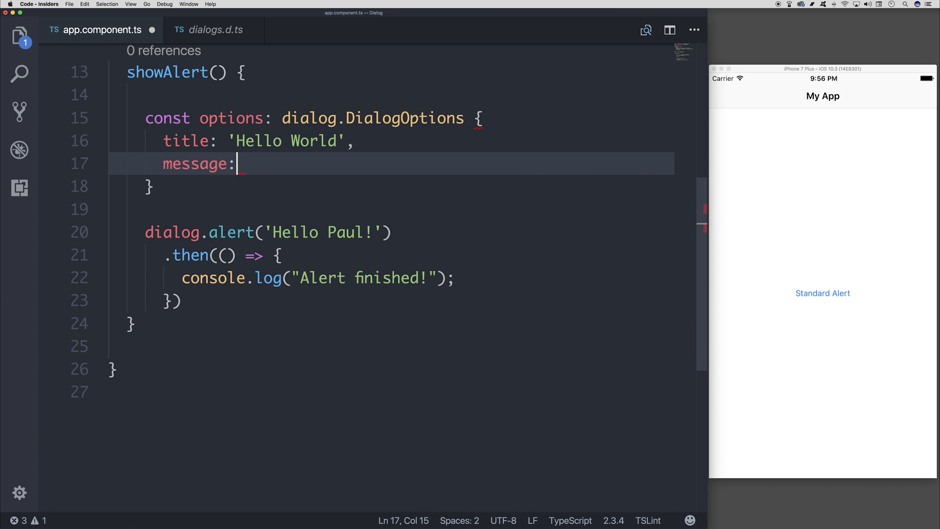
pyautogui.write("'Click okay '")
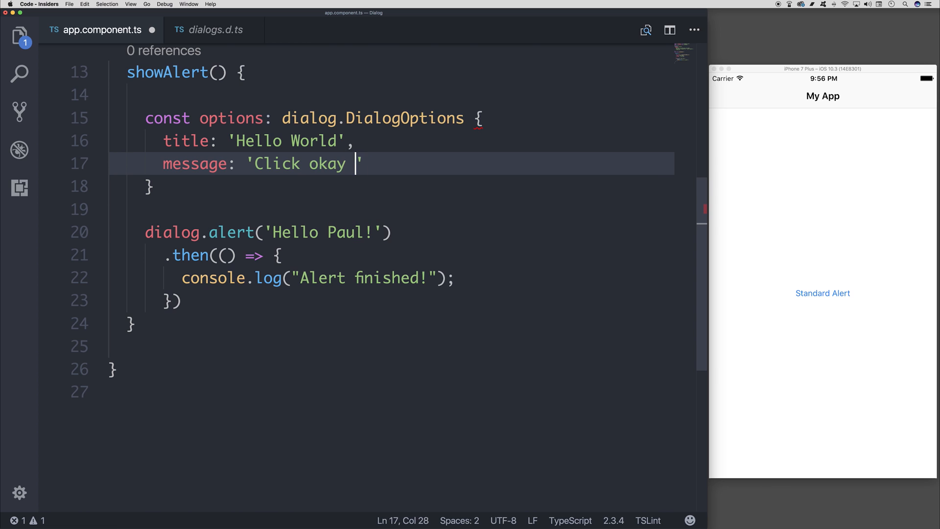
pyautogui.write('to close the dialog.')
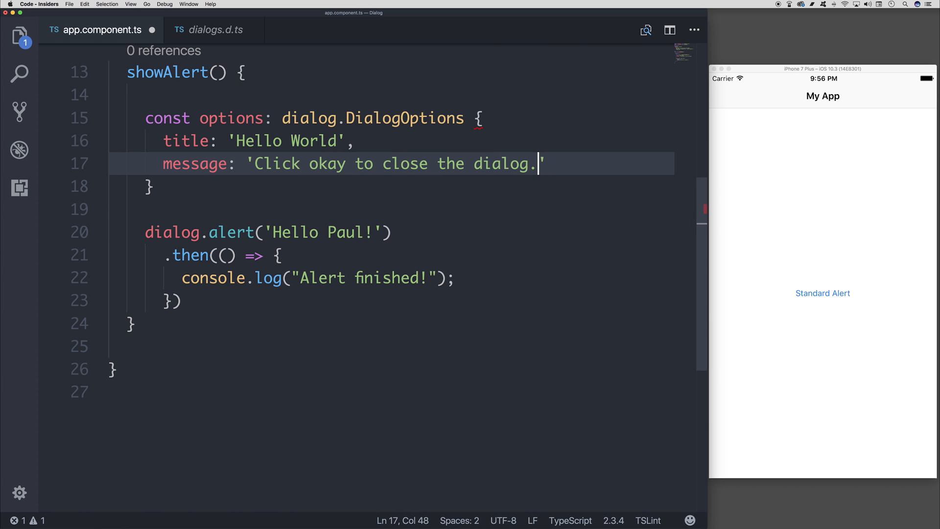
pyautogui.click(476, 118)
pyautogui.write('= ')
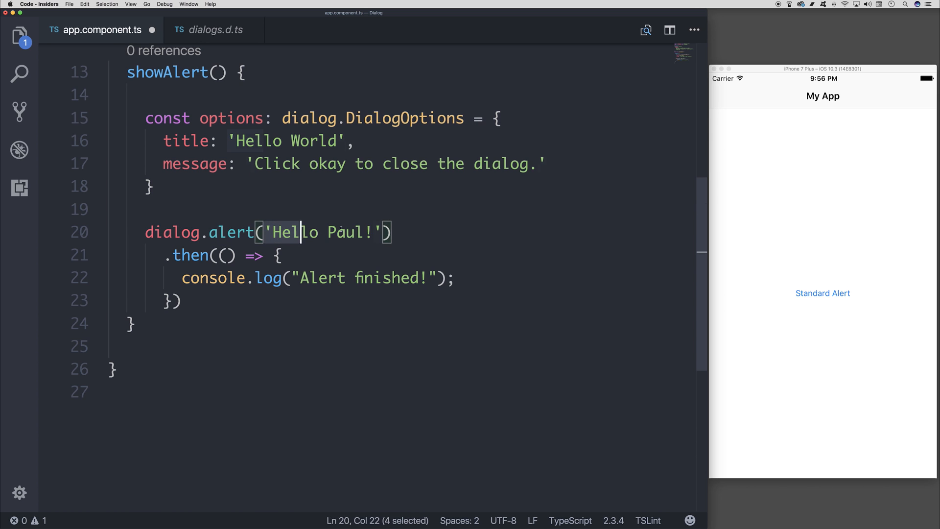
pyautogui.write('options')
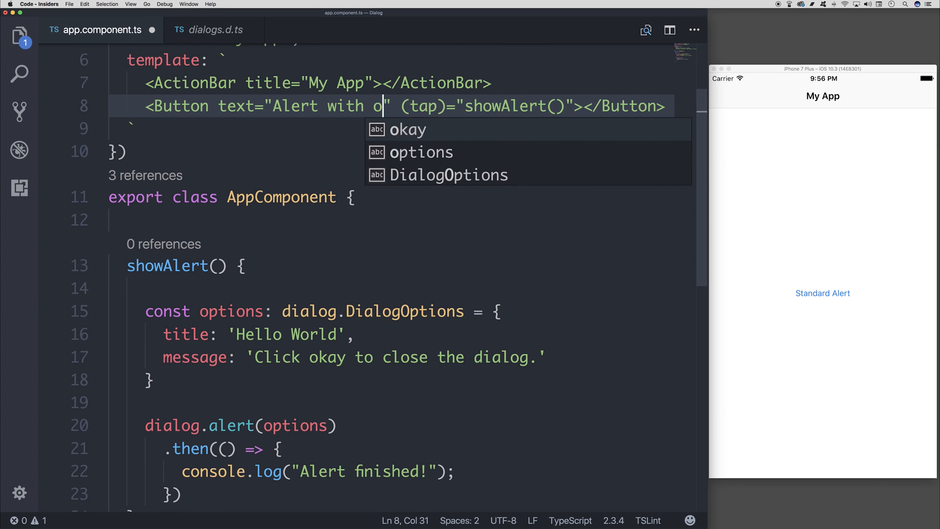
# Step: Finish the options argument in the alert call and trigger the alert in the running app
pyautogui.write('ptions')
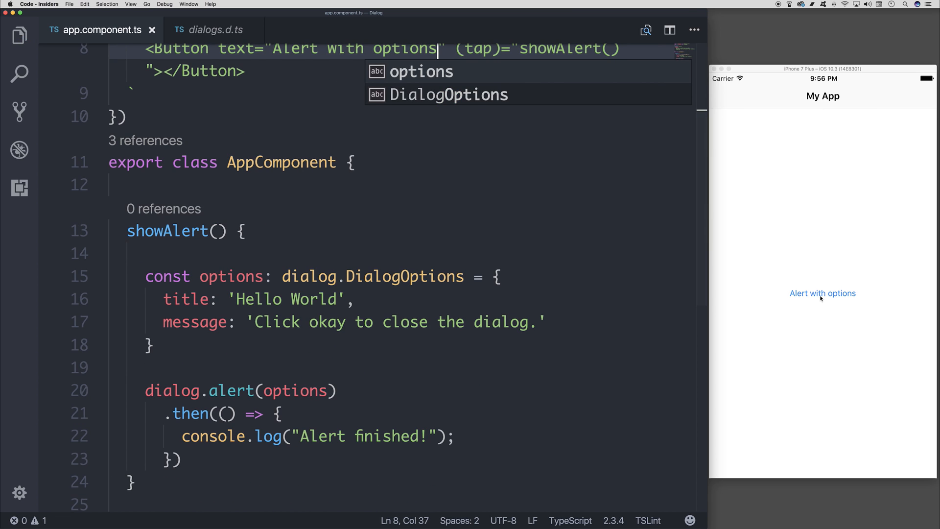
pyautogui.click(822, 294)
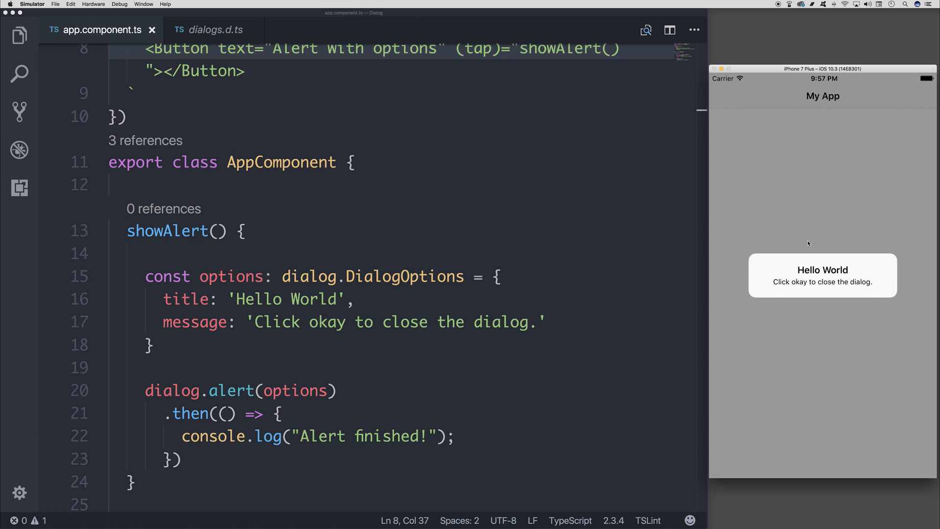
pyautogui.moveTo(352, 282)
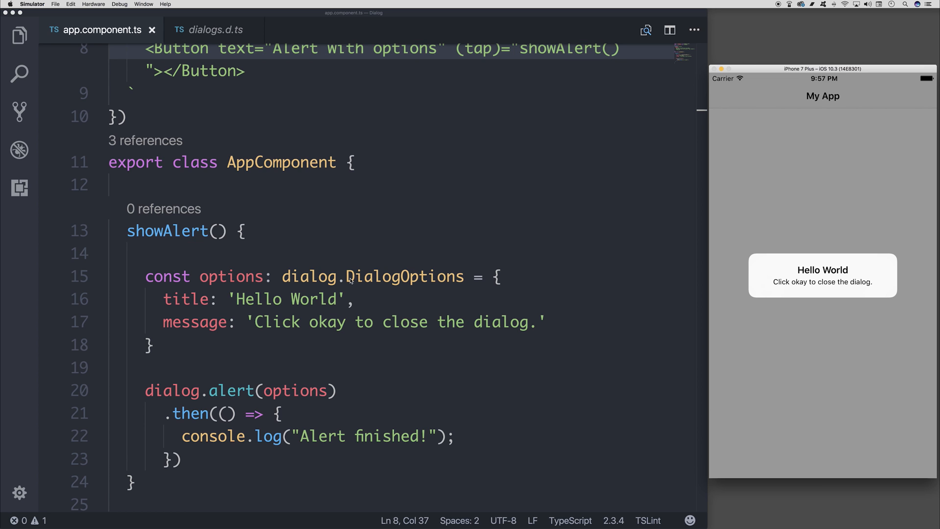
# Step: Look up the DialogOptions type definition in the dialogs.d.ts file
pyautogui.click(212, 29)
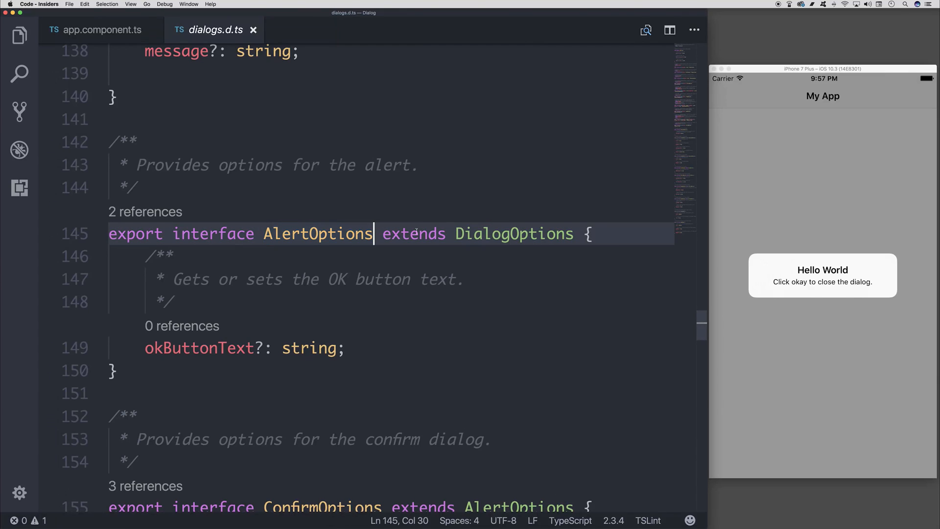
# Step: Inspect AlertOptions' okButtonText property, then return to app.component.ts
pyautogui.click(576, 234)
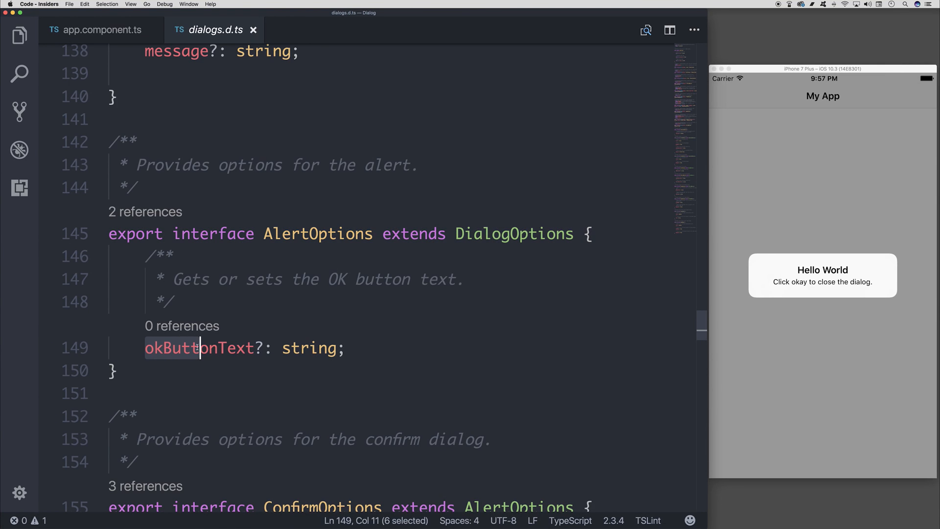
pyautogui.click(96, 30)
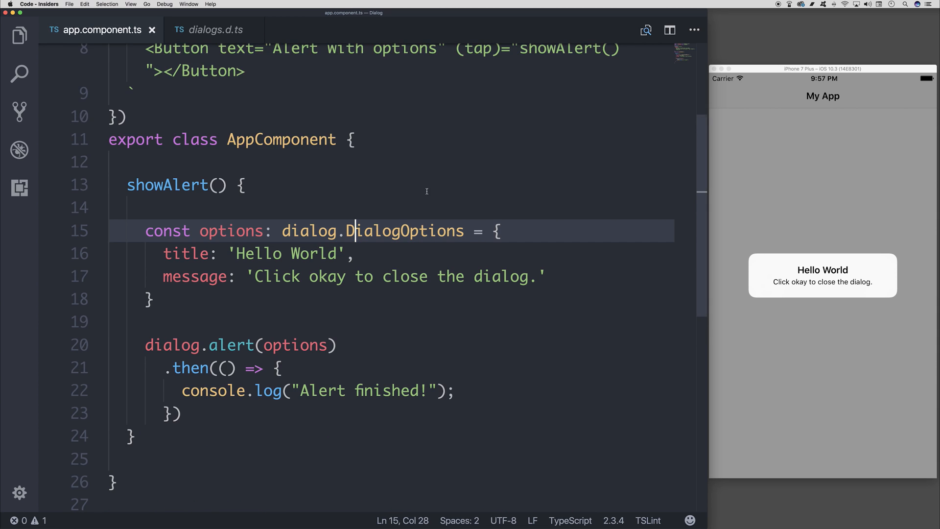
# Step: Retype options as dialog.AlertOptions, add okButtonText 'Okay', and test the alert in the simulator
pyautogui.doubleClick(405, 231)
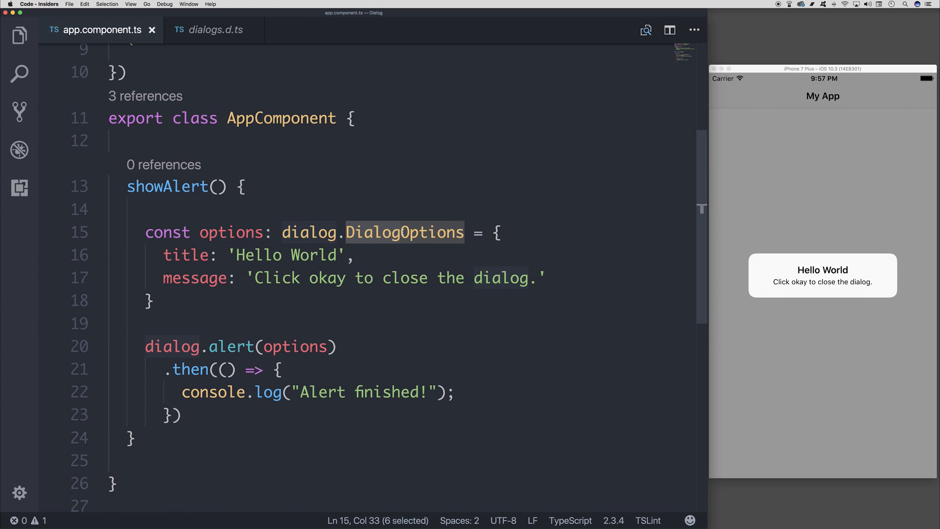
pyautogui.write('AlertOptions')
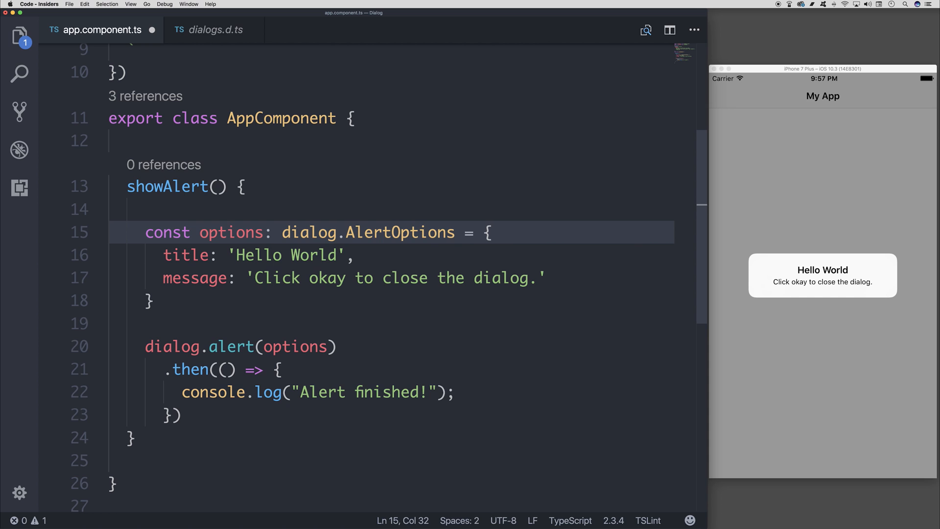
pyautogui.write("okButtonText: 'Okay")
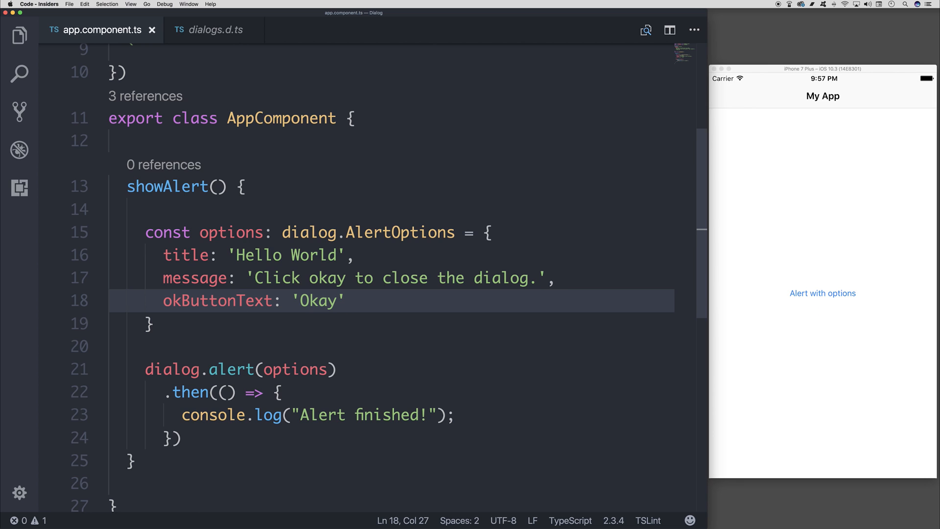
pyautogui.click(823, 293)
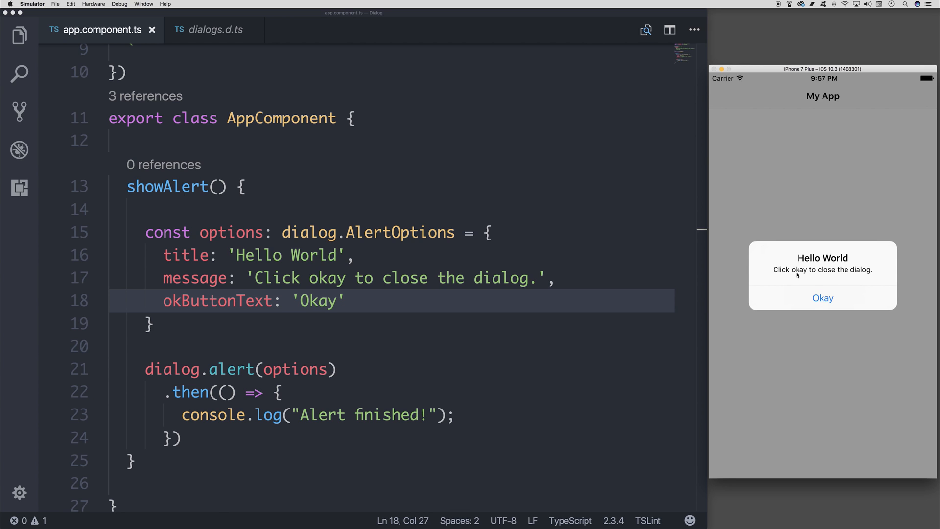
pyautogui.moveTo(306, 301)
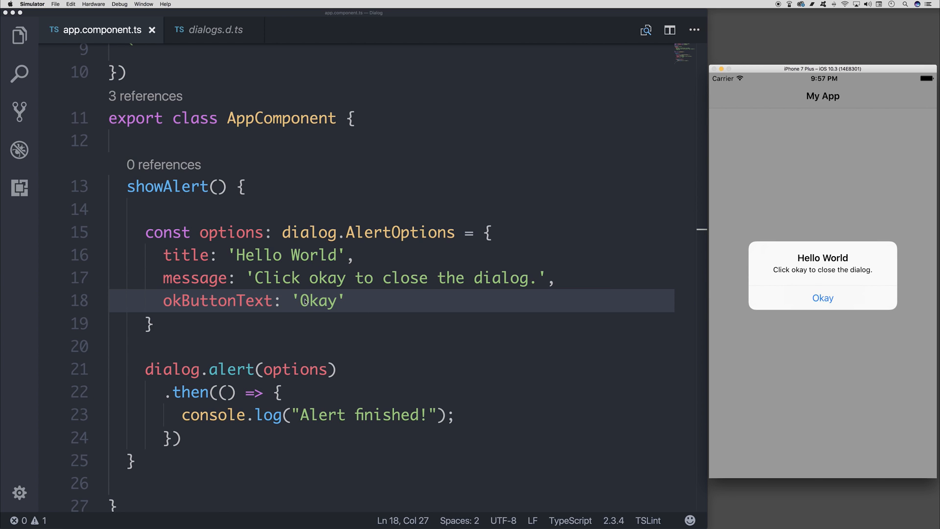
# Step: Change the okButtonText from 'Okay' to 'NativeScript Rocks!'
pyautogui.doubleClick(318, 301)
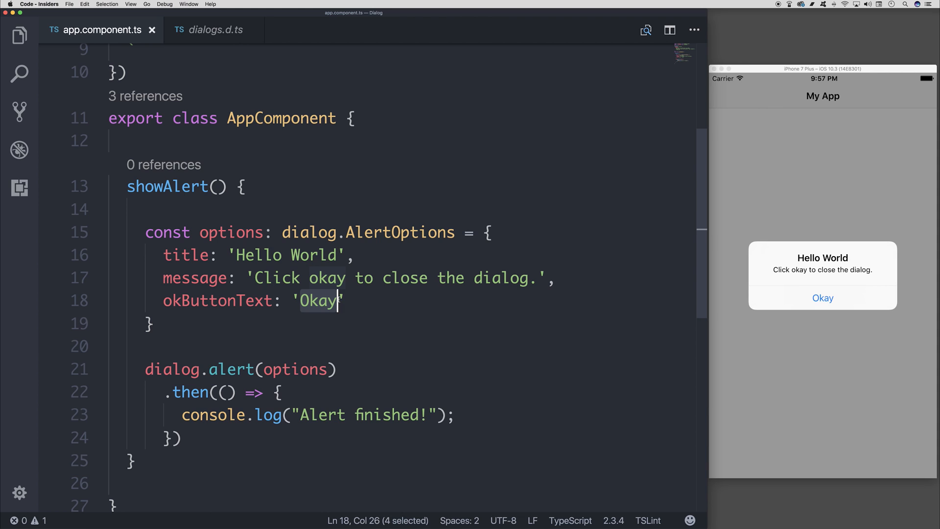
pyautogui.write('N')
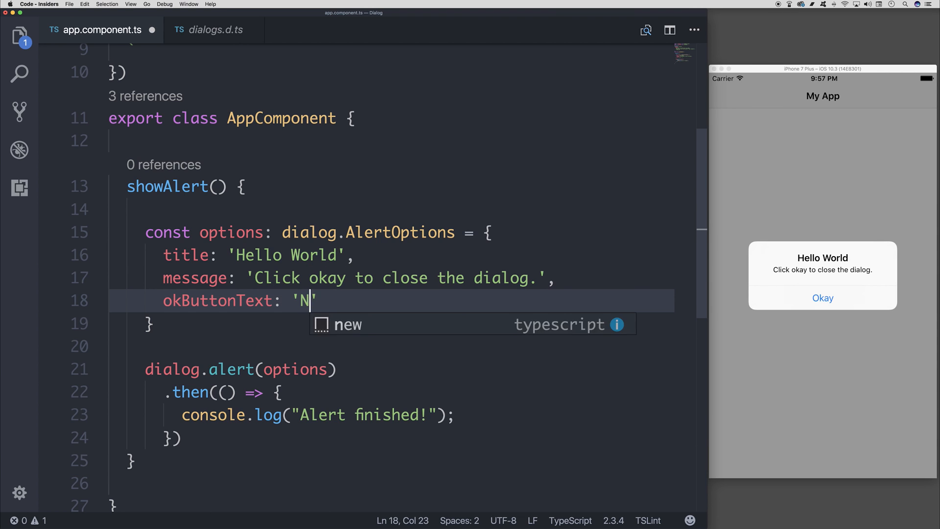
pyautogui.write('ativeScript Rocks!')
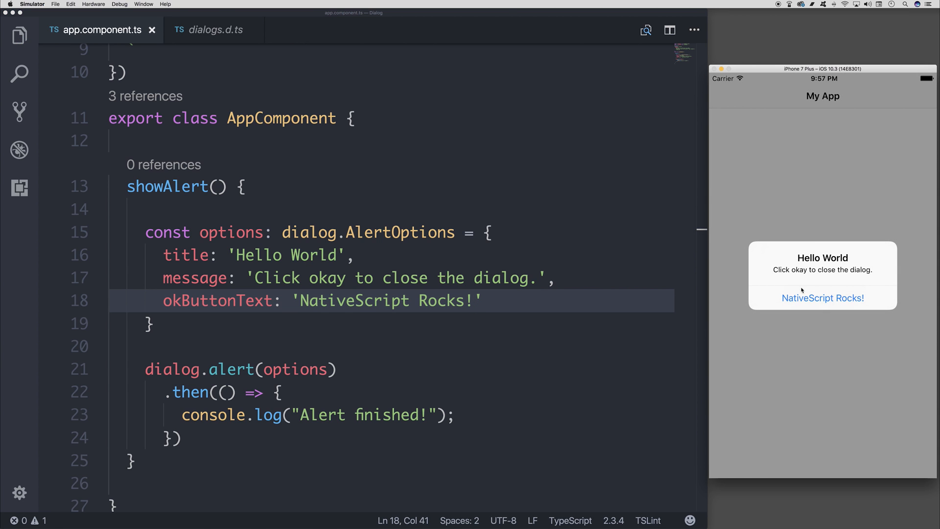
pyautogui.moveTo(778, 268)
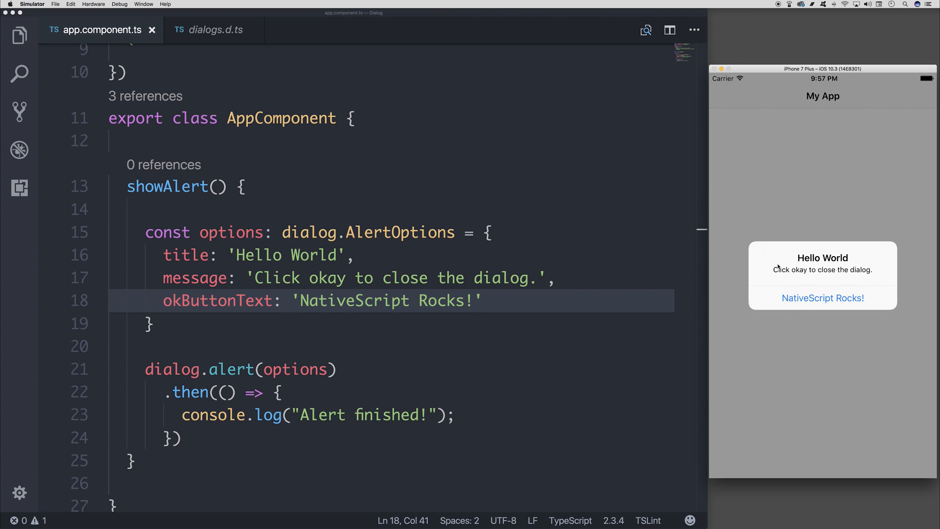